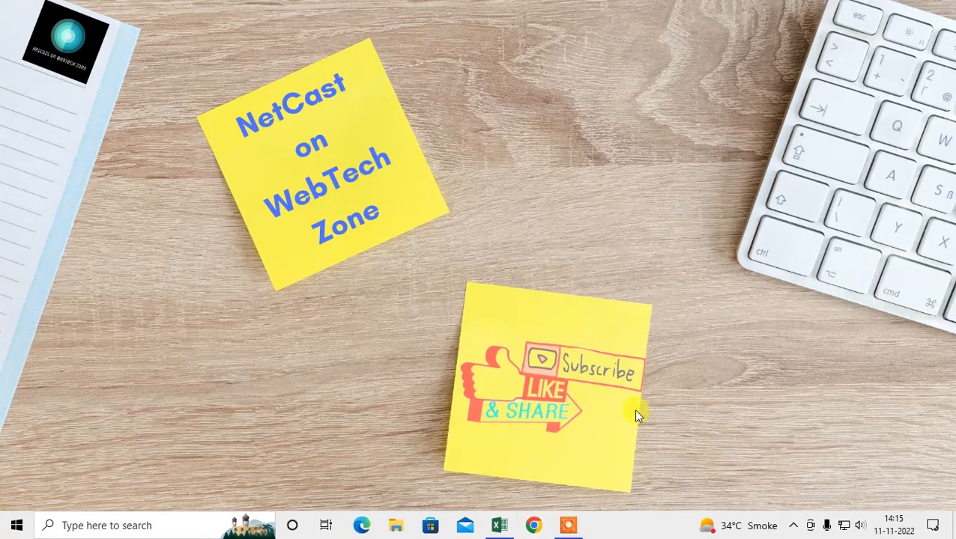
pyautogui.moveTo(221, 208)
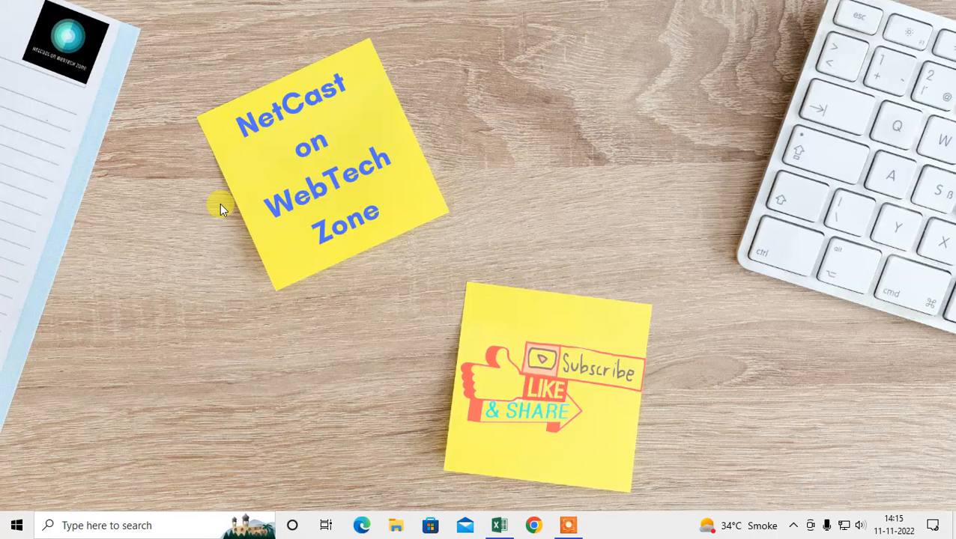
pyautogui.moveTo(521, 135)
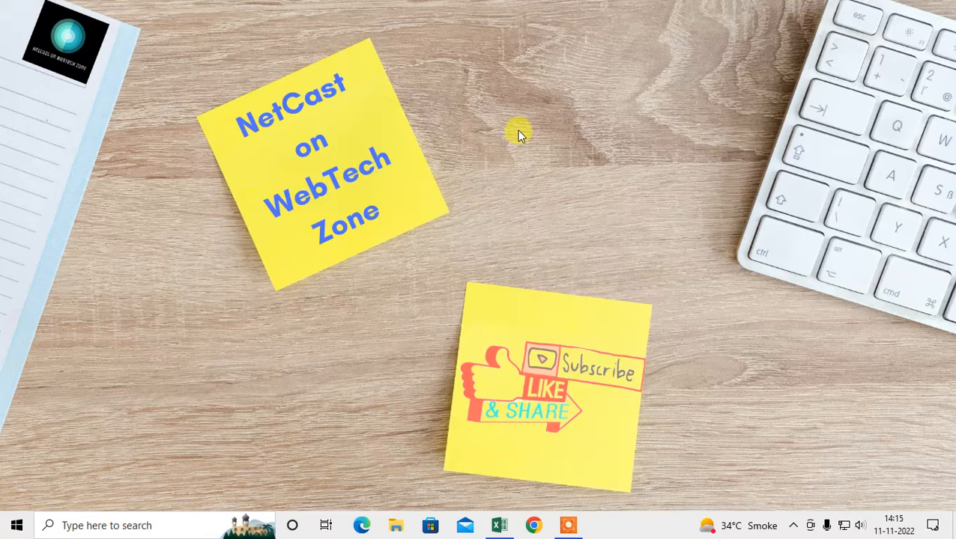
pyautogui.moveTo(477, 73)
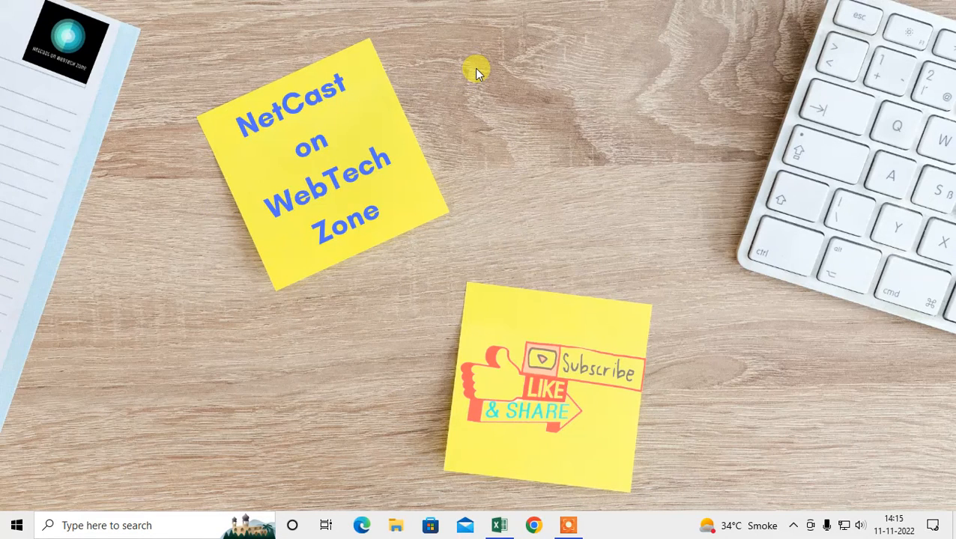
# Step: Refresh the desktop twice from its right-click menu
pyautogui.rightClick(477, 67)
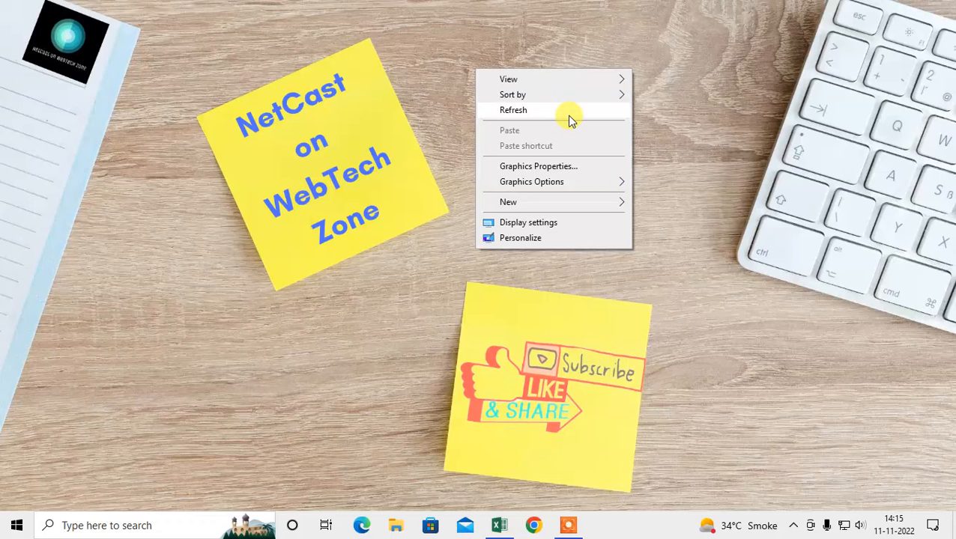
pyautogui.click(513, 111)
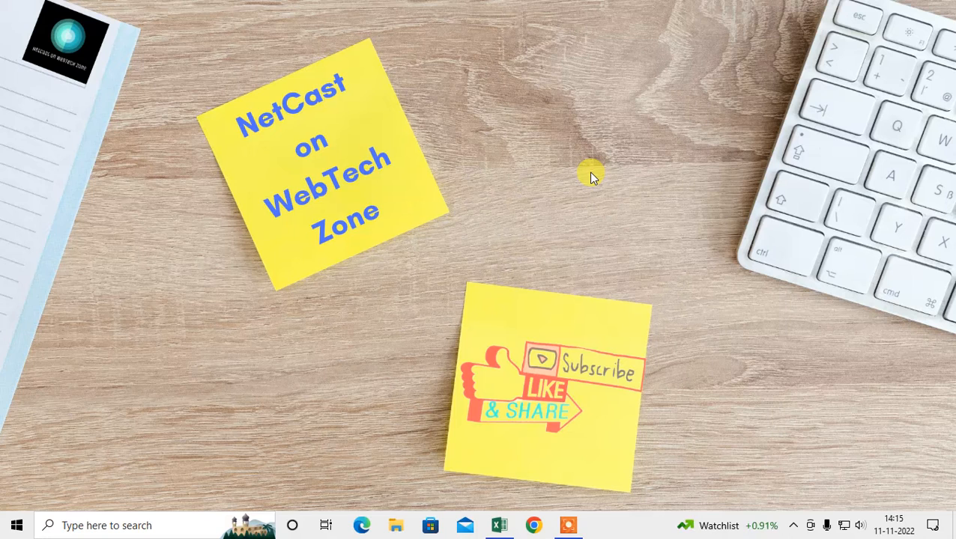
pyautogui.moveTo(507, 102)
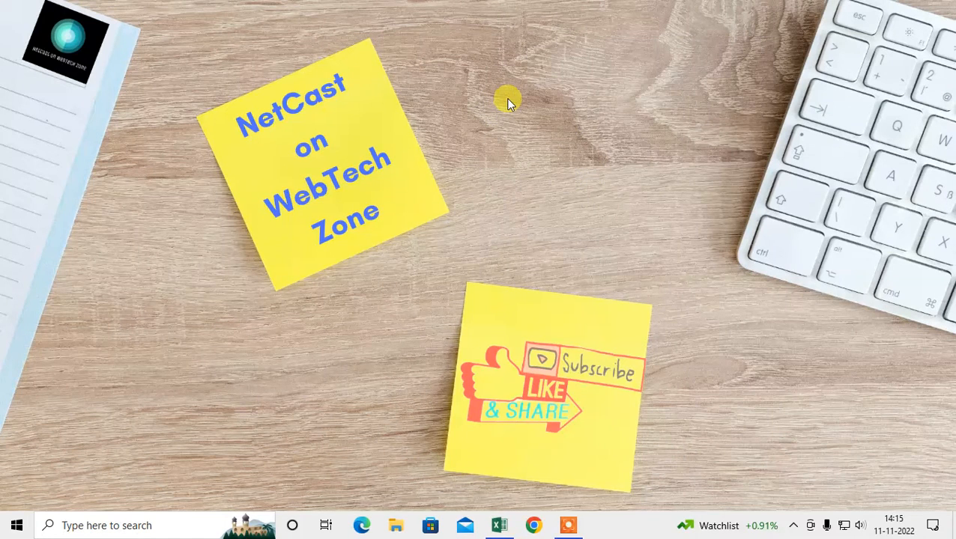
pyautogui.rightClick(509, 101)
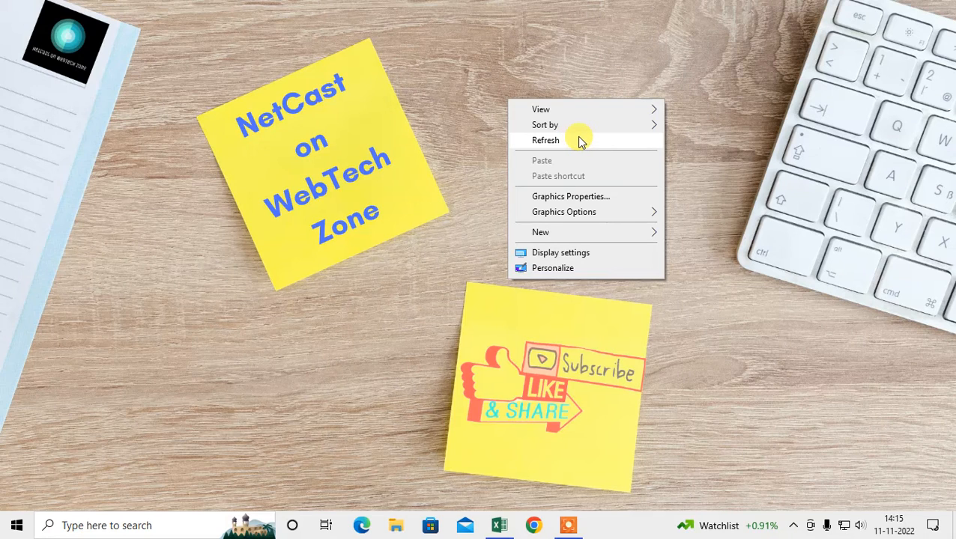
pyautogui.click(545, 140)
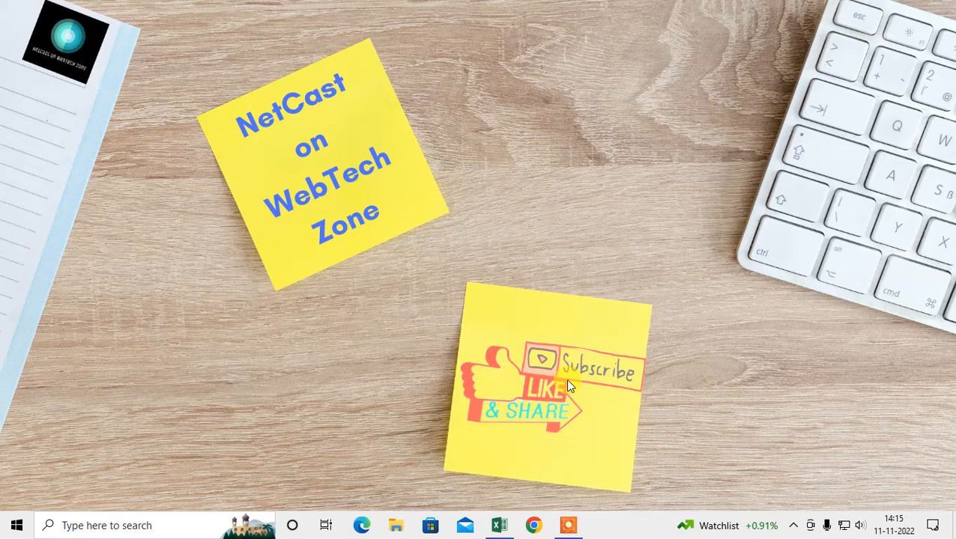
pyautogui.moveTo(563, 385)
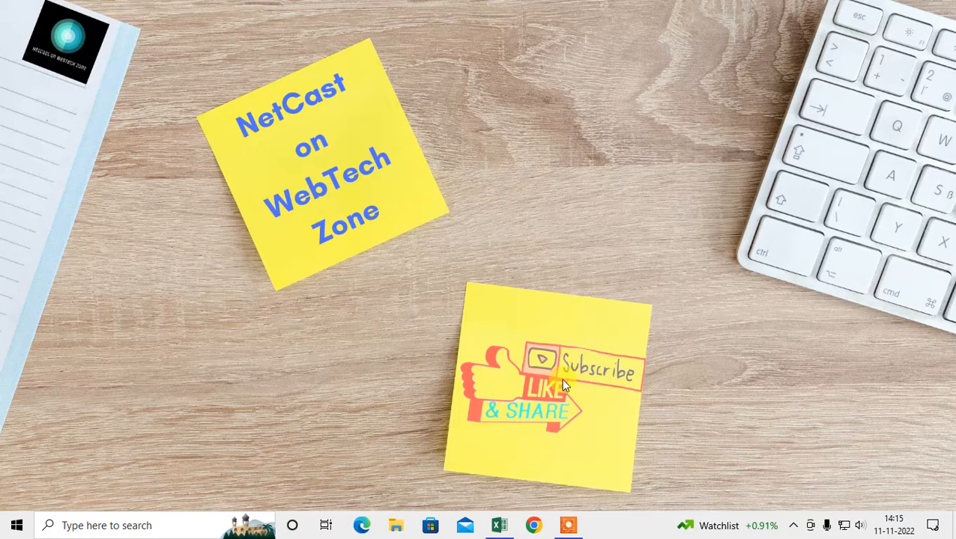
# Step: Open the Colors page under Personalization in Windows Settings
pyautogui.click(15, 525)
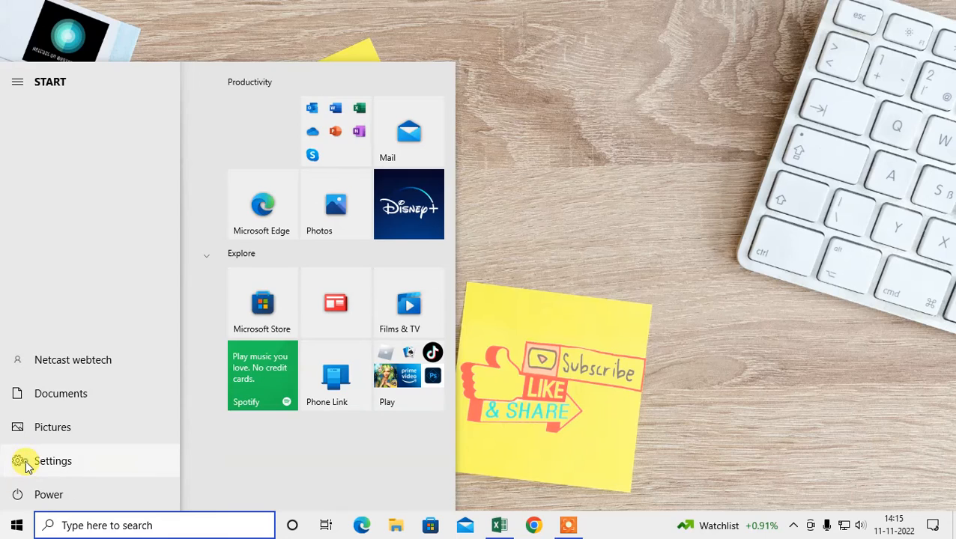
pyautogui.click(52, 460)
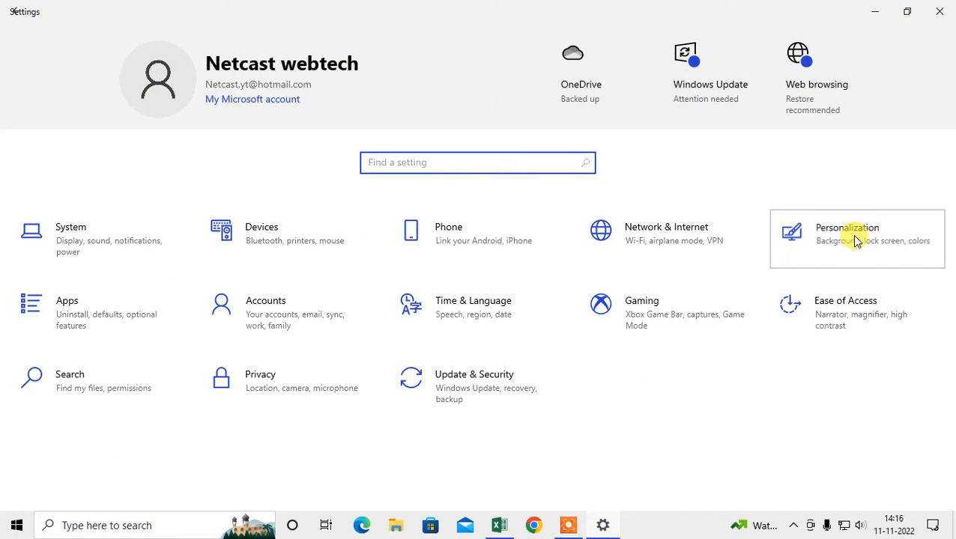
pyautogui.click(846, 233)
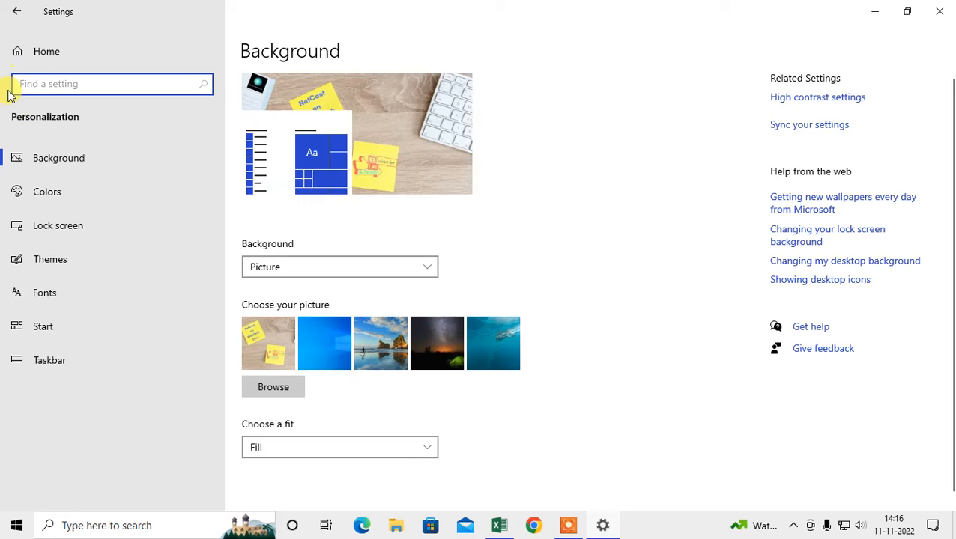
pyautogui.click(47, 192)
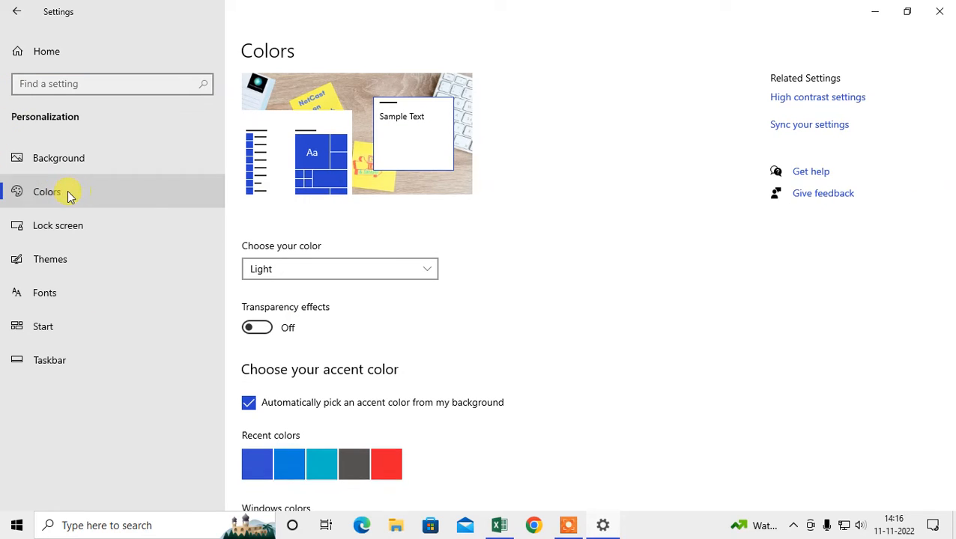
# Step: Set the colour choice to Custom and switch default app mode to Dark, then back to Light
pyautogui.click(340, 269)
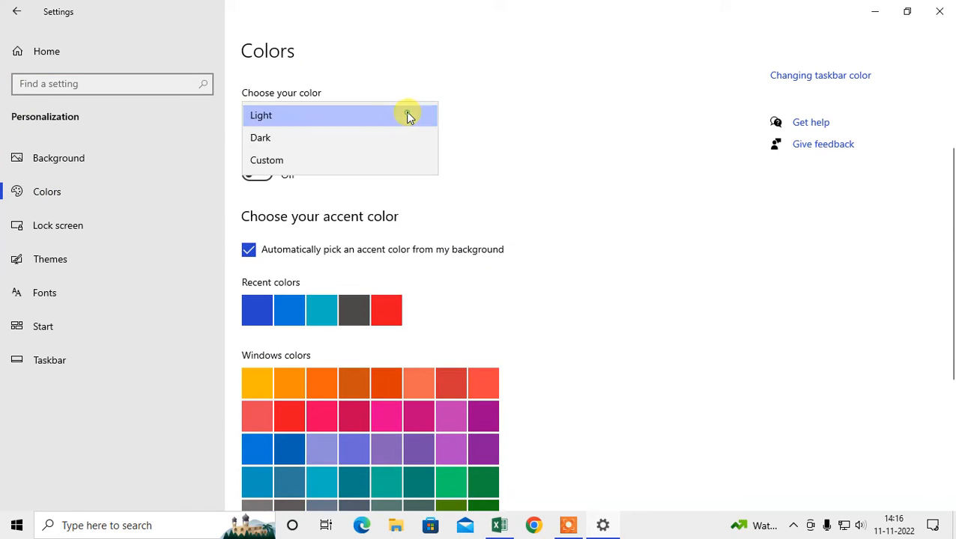
pyautogui.click(267, 159)
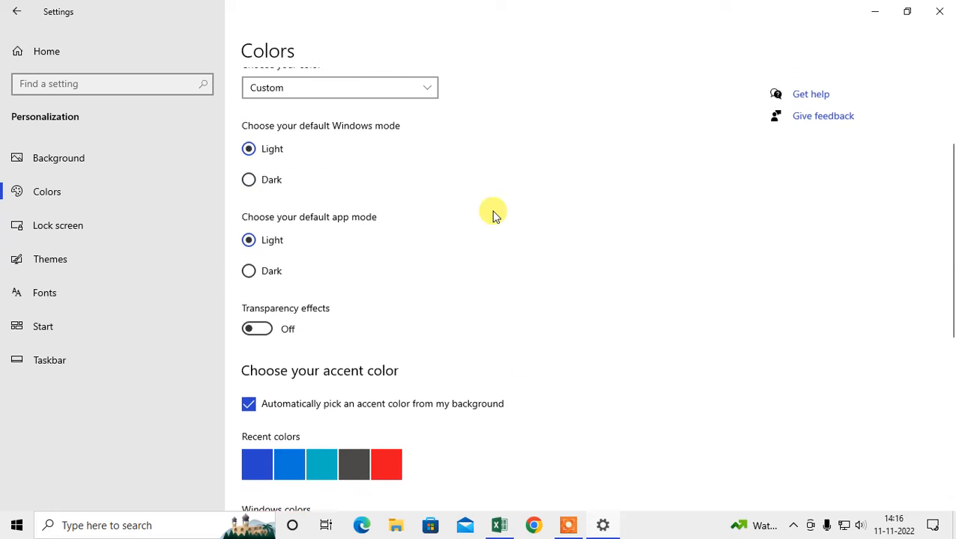
pyautogui.scroll(-3)
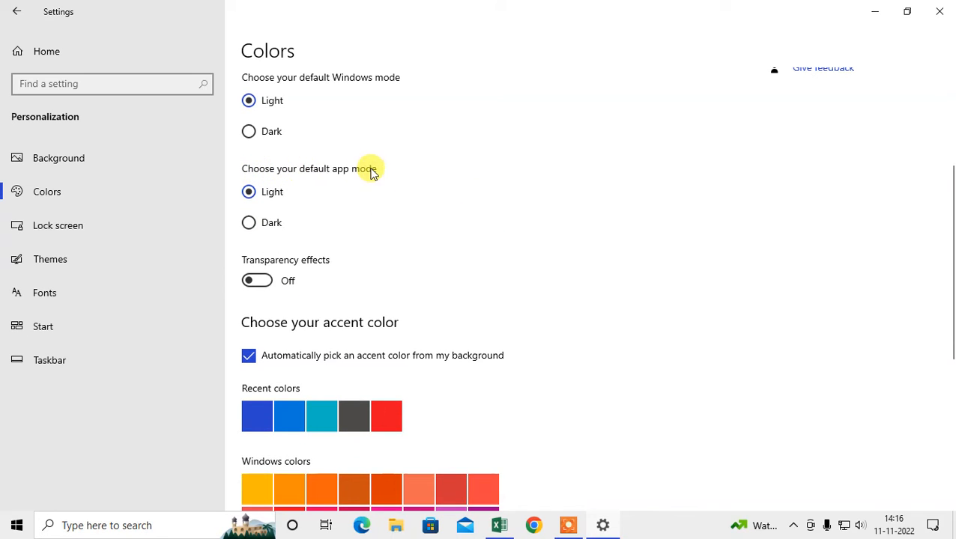
pyautogui.moveTo(332, 172)
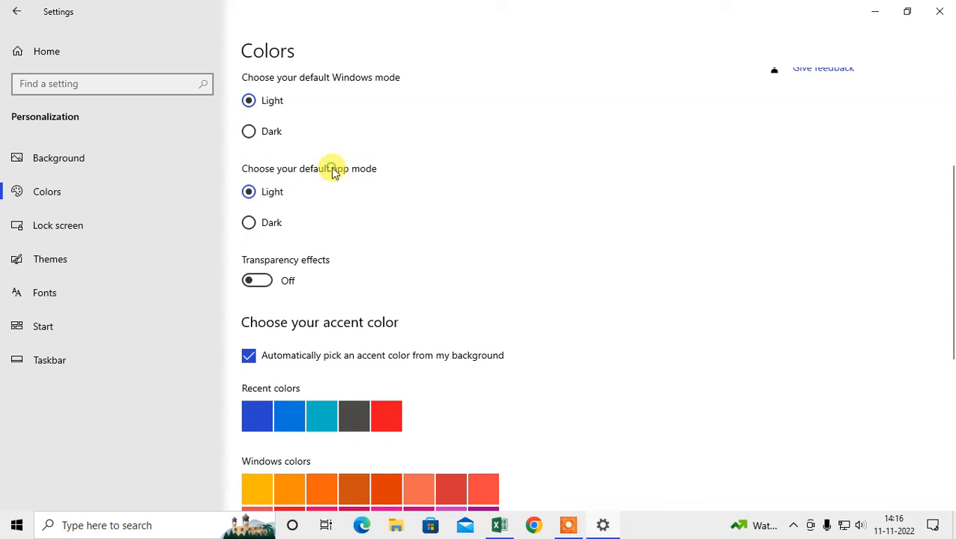
pyautogui.moveTo(379, 166)
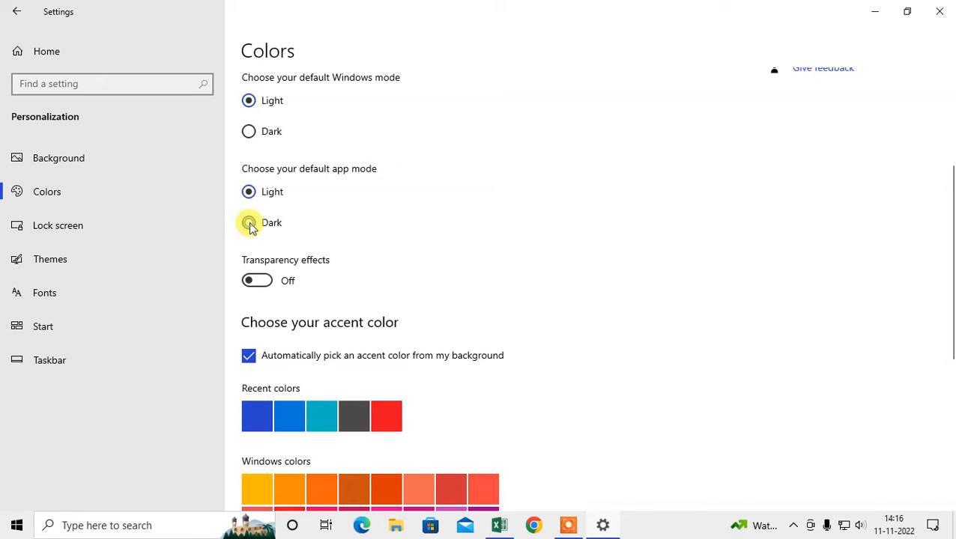
pyautogui.click(249, 223)
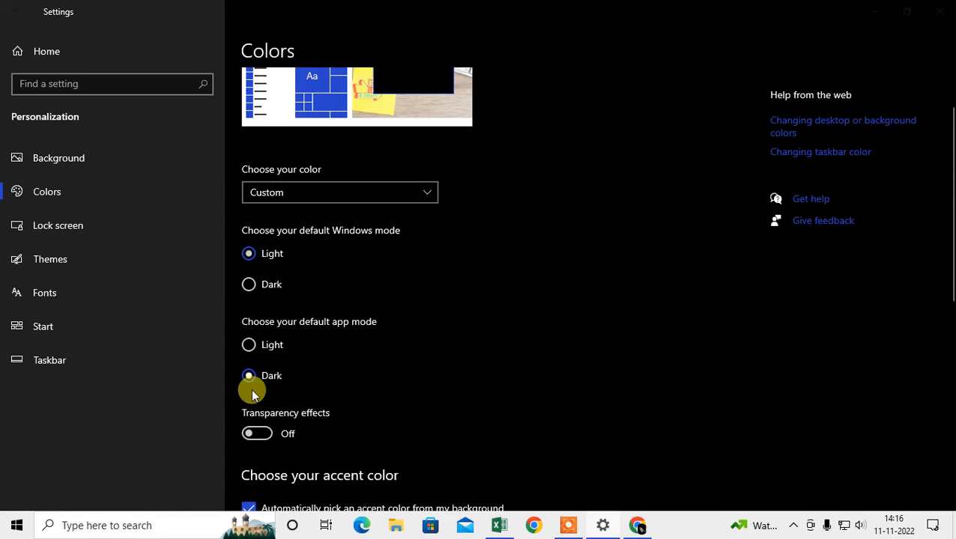
pyautogui.click(249, 345)
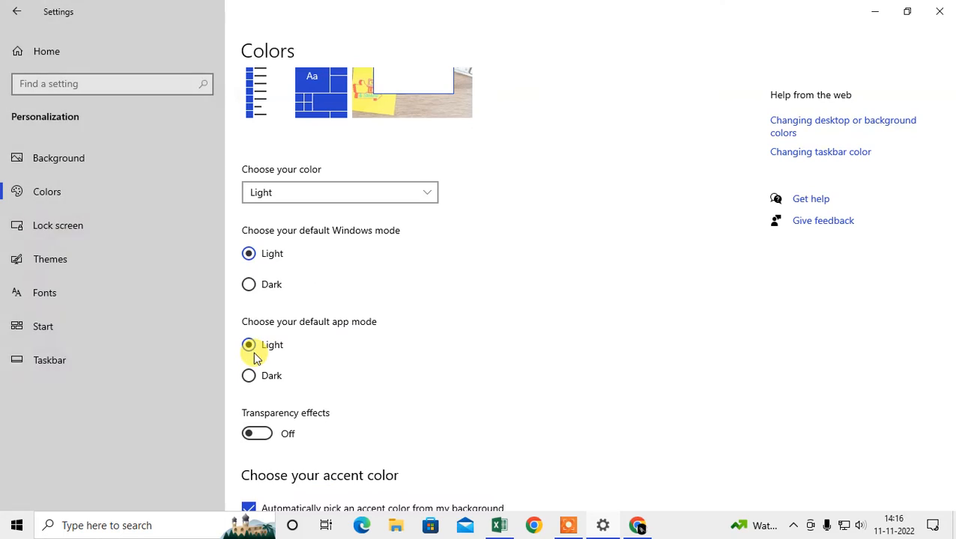
pyautogui.click(248, 344)
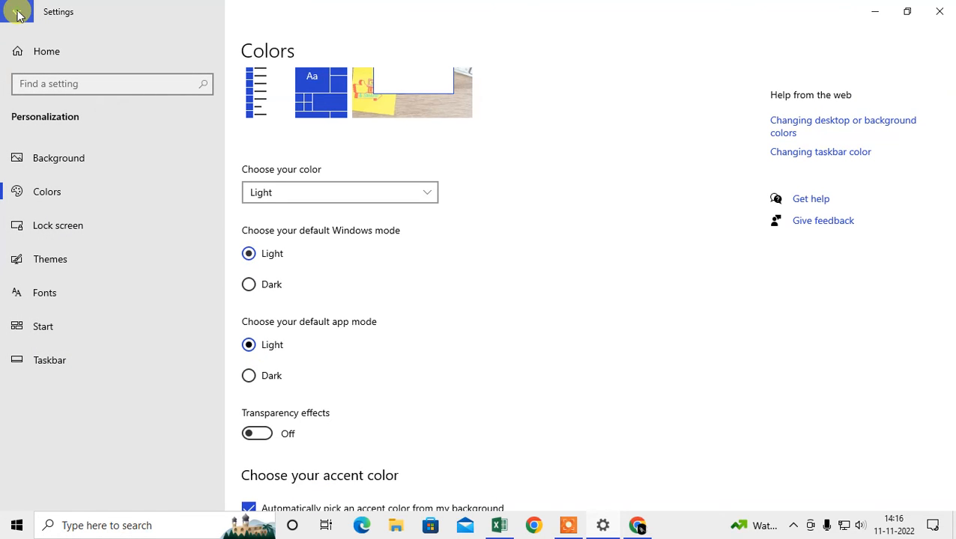
pyautogui.click(19, 12)
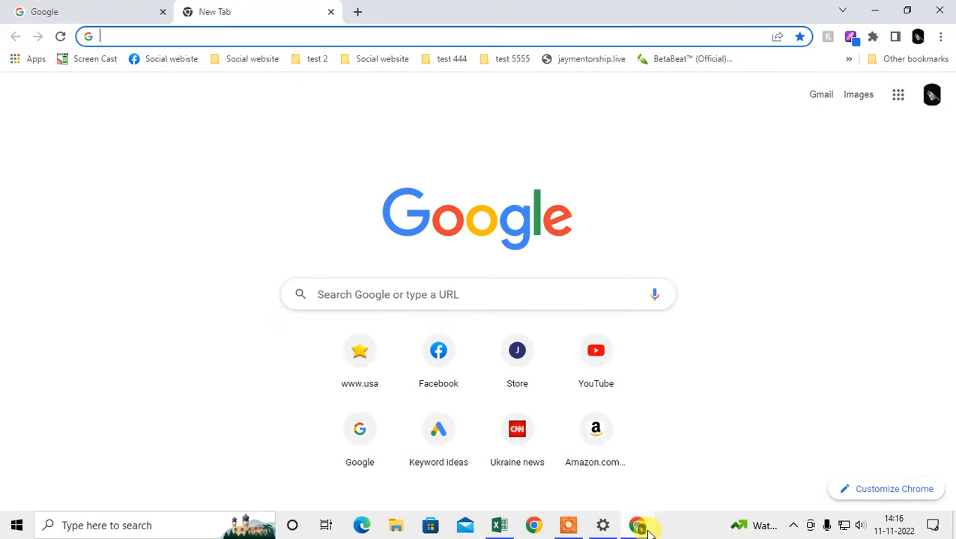
# Step: Check Chrome's Appearance settings for a custom theme, then add a new tab
pyautogui.click(939, 36)
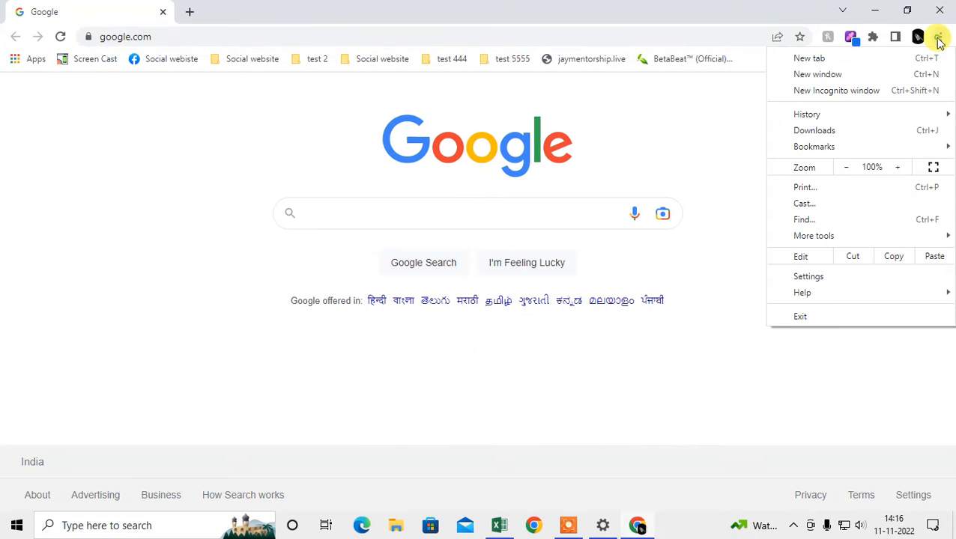
pyautogui.click(807, 277)
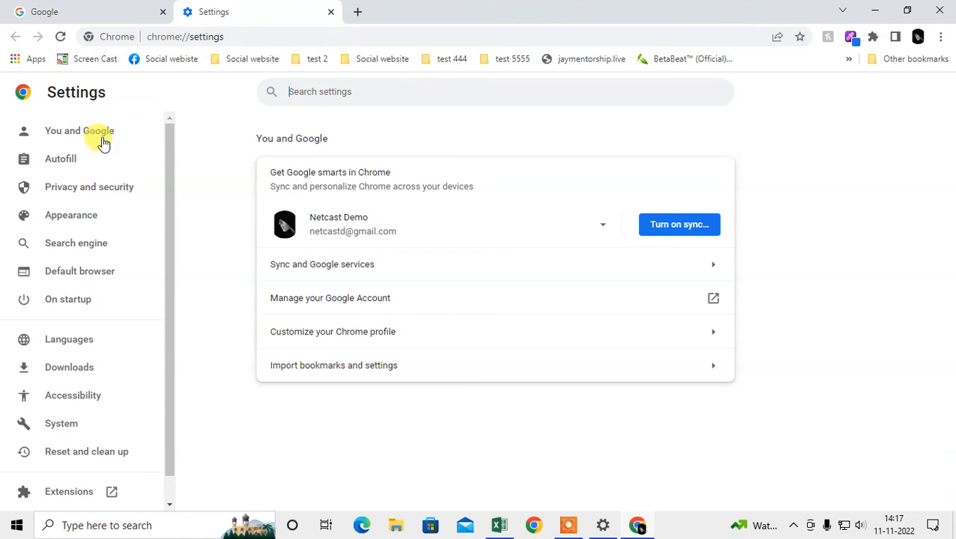
pyautogui.click(71, 215)
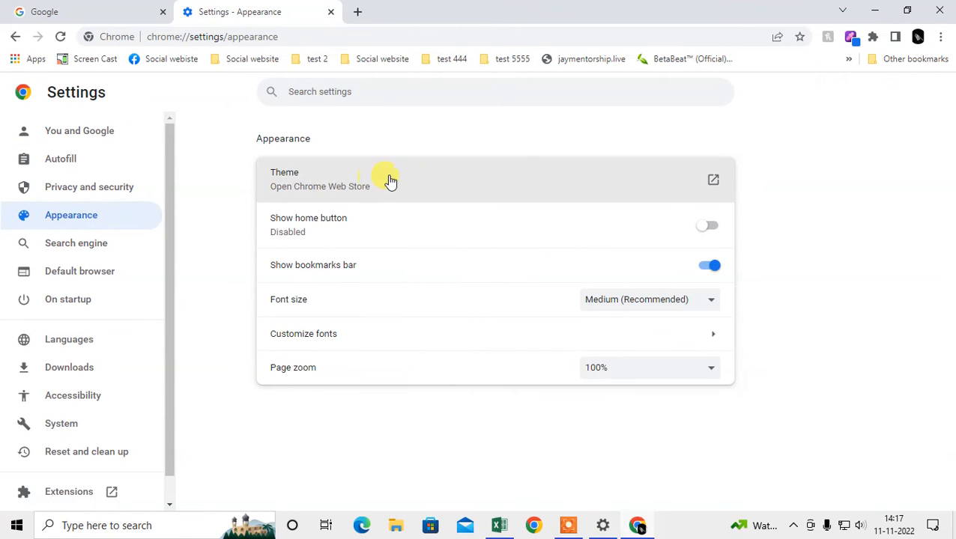
pyautogui.moveTo(653, 186)
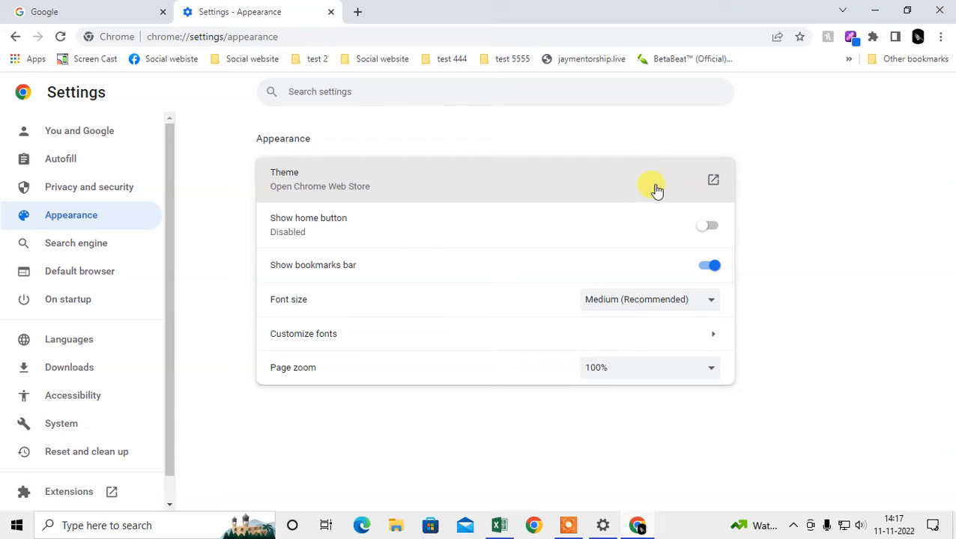
pyautogui.moveTo(663, 205)
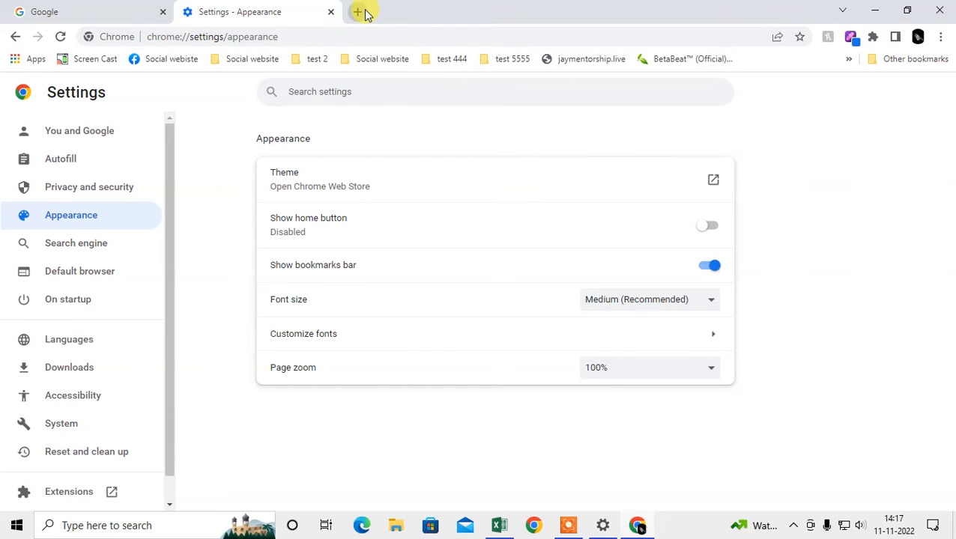
pyautogui.click(363, 12)
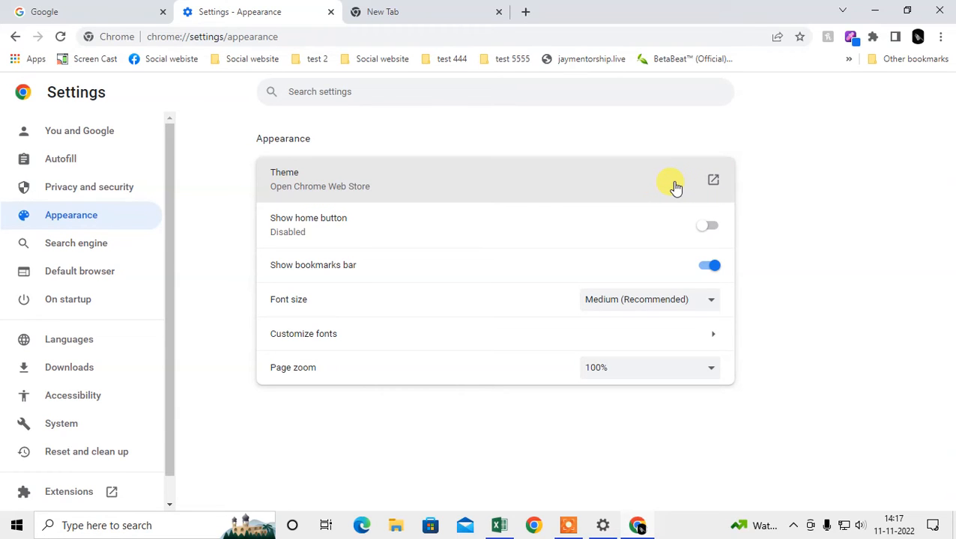
pyautogui.moveTo(695, 187)
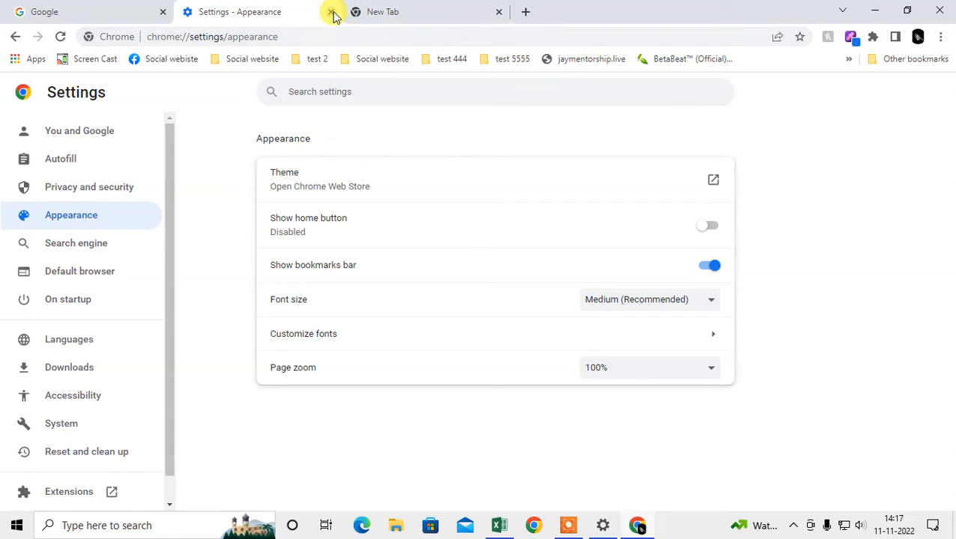
# Step: Close the Appearance and blank tabs, then keep the default light theme in Customize Chrome
pyautogui.click(331, 12)
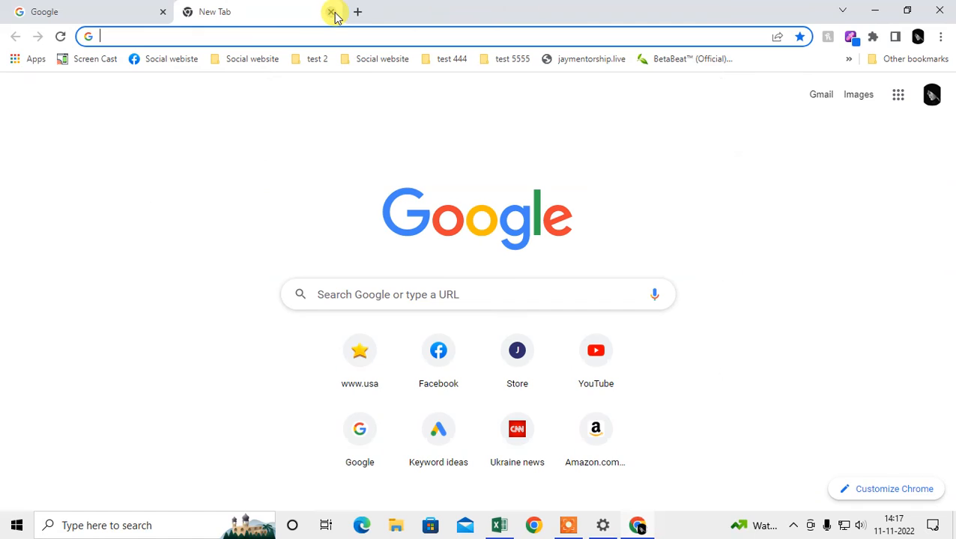
pyautogui.click(331, 11)
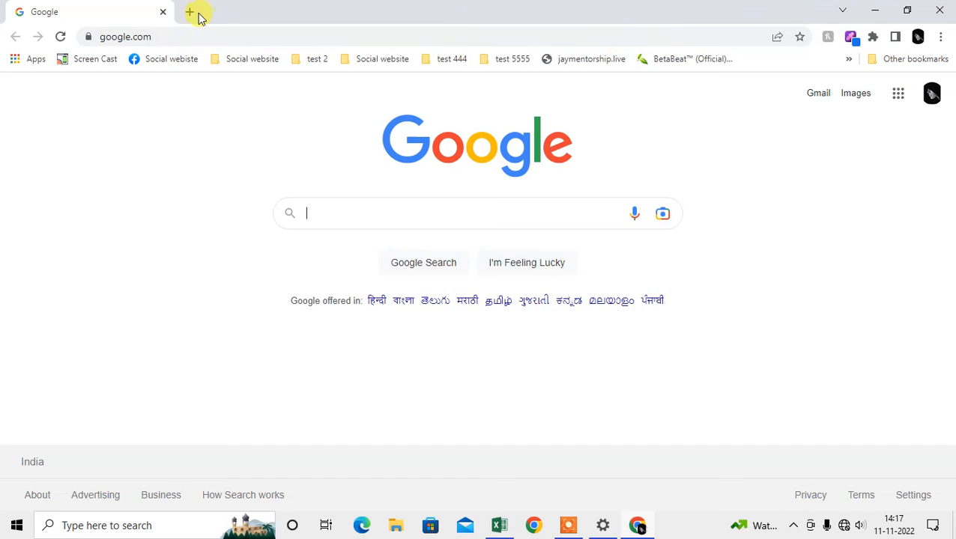
pyautogui.click(190, 11)
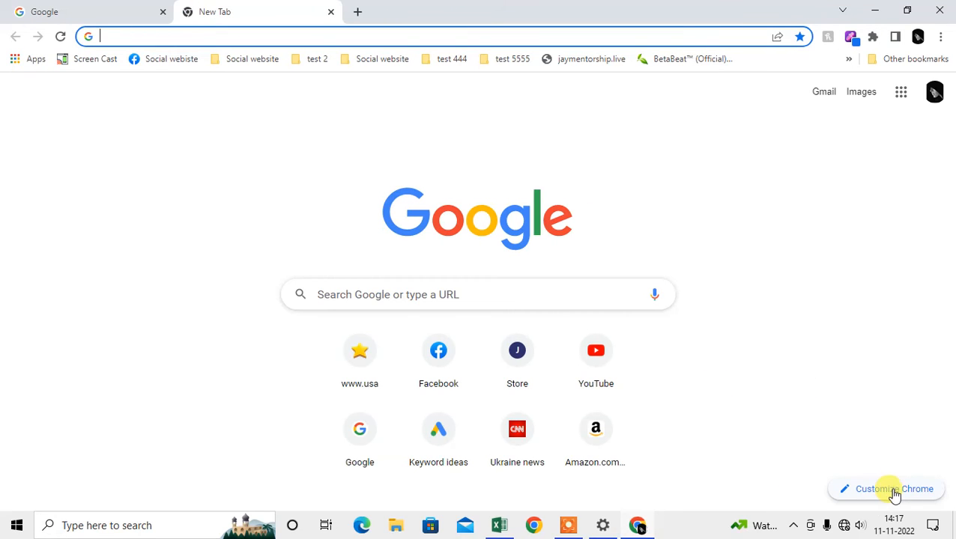
pyautogui.click(894, 488)
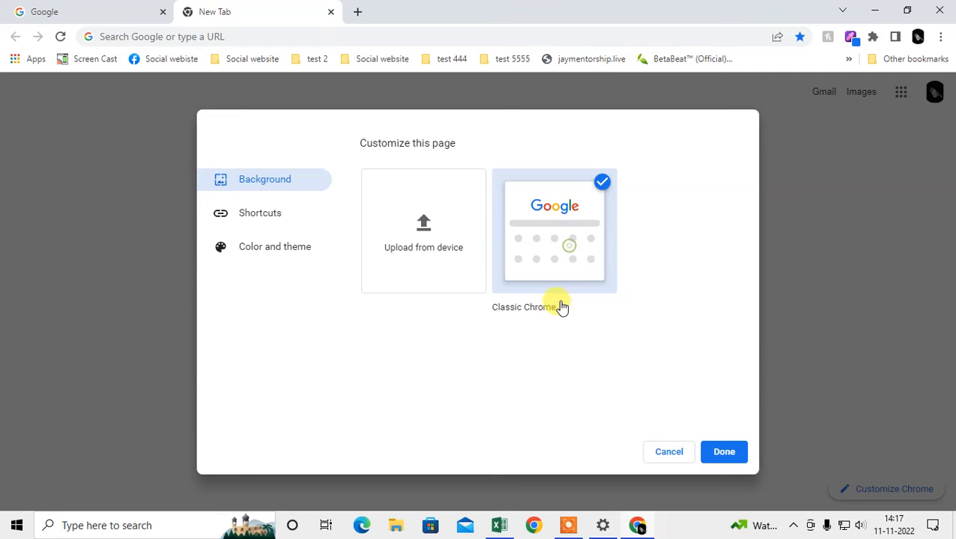
pyautogui.click(274, 246)
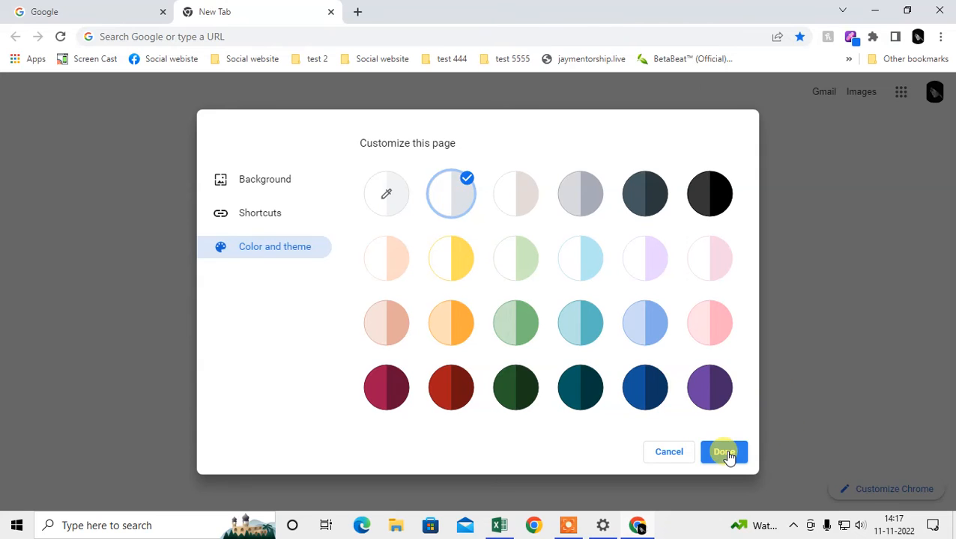
pyautogui.click(724, 452)
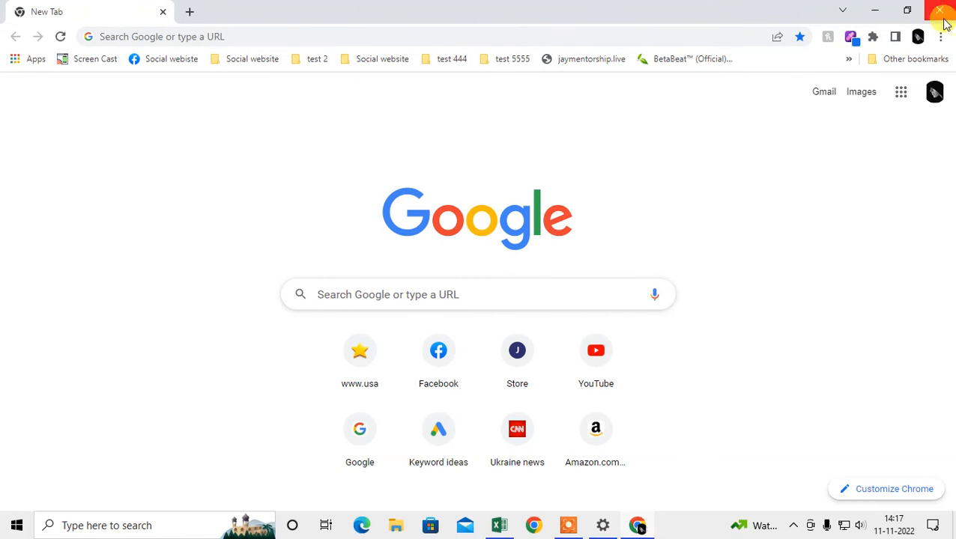
# Step: In chrome://flags, switch Auto Dark Mode for Web Contents to Enabled, then back to Default
pyautogui.click(941, 35)
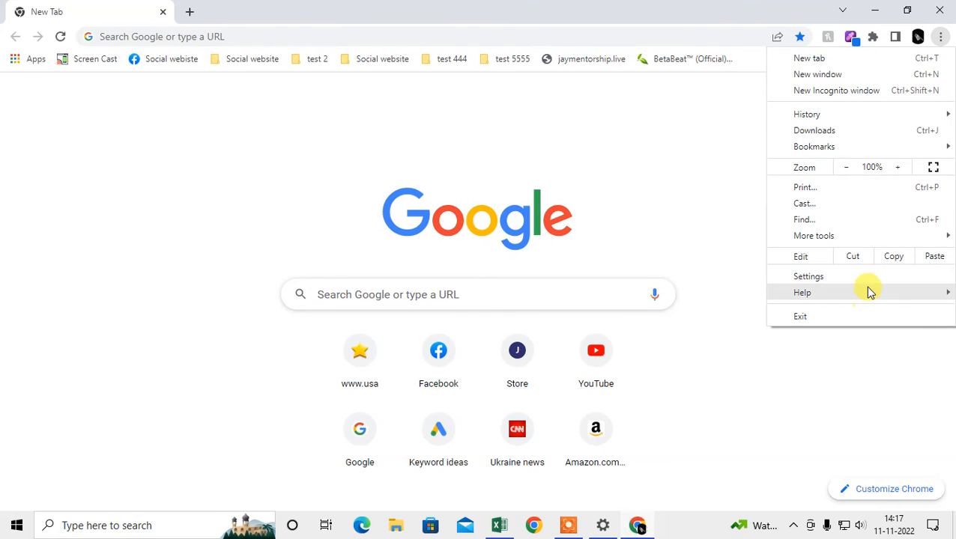
pyautogui.click(808, 276)
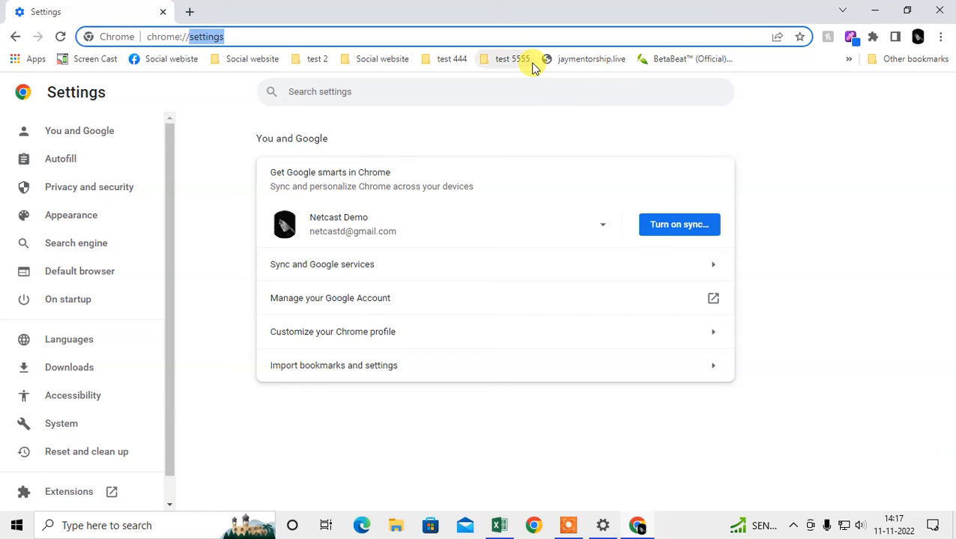
pyautogui.write('chrome://flags')
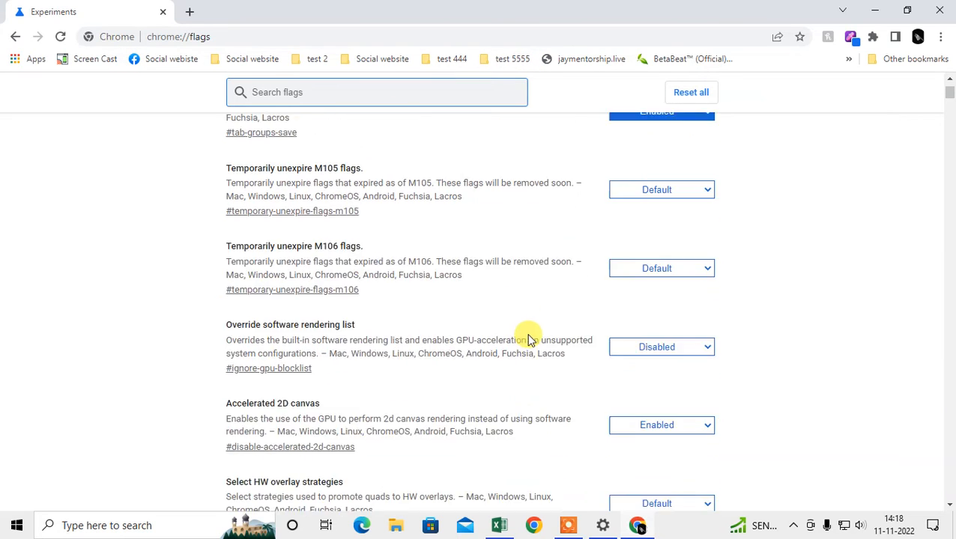
pyautogui.scroll(3)
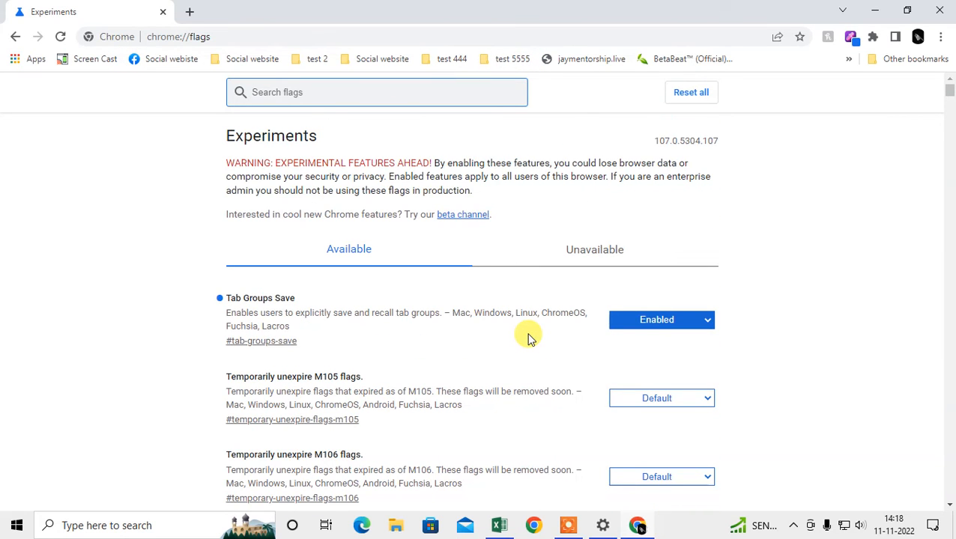
pyautogui.write('dark')
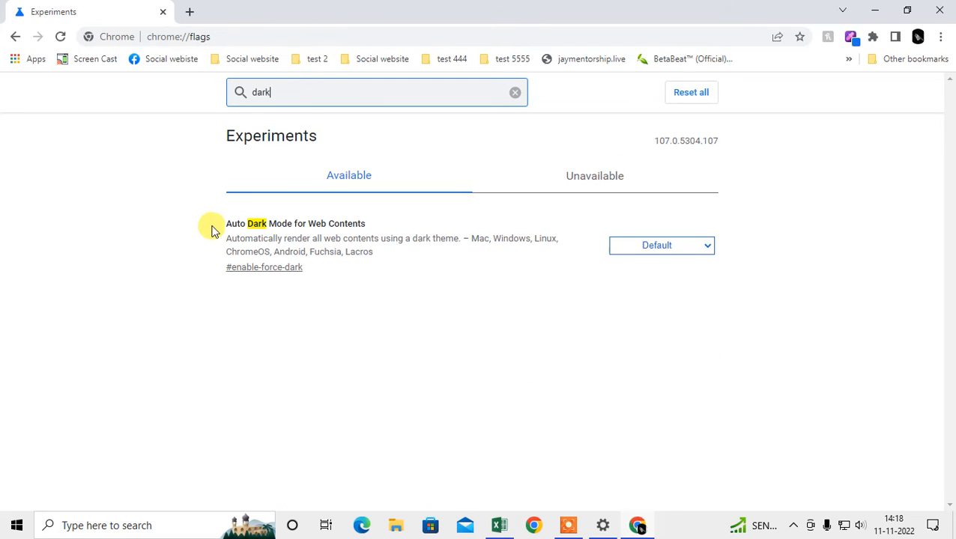
pyautogui.moveTo(589, 251)
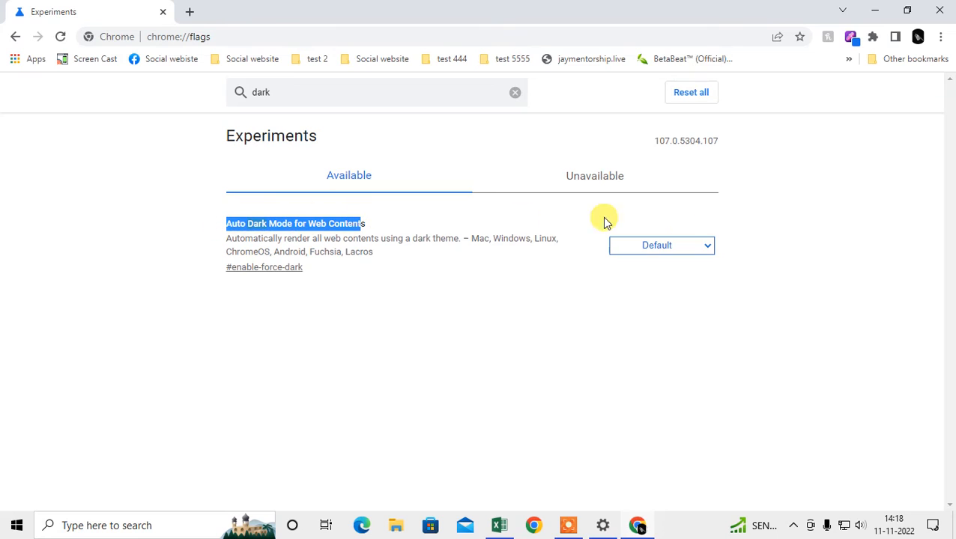
pyautogui.click(660, 245)
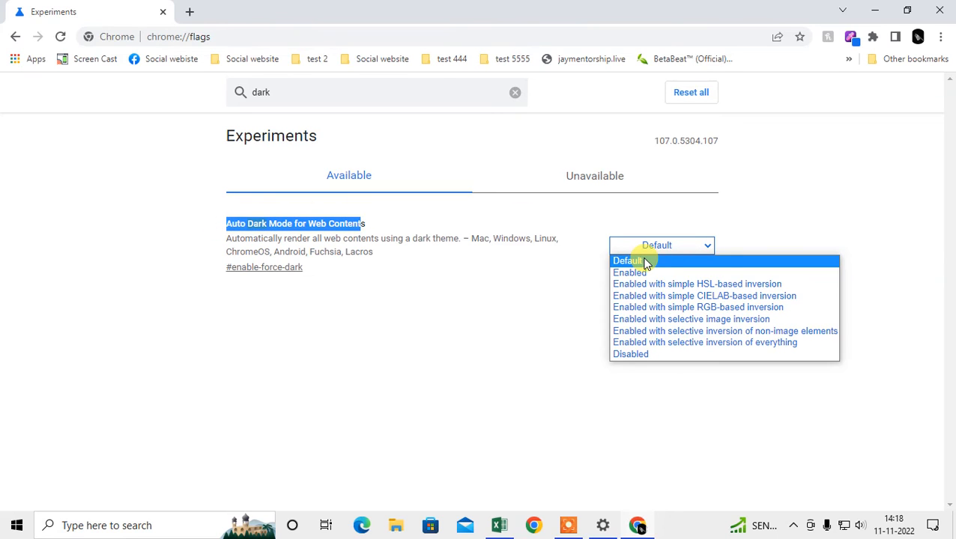
pyautogui.moveTo(650, 273)
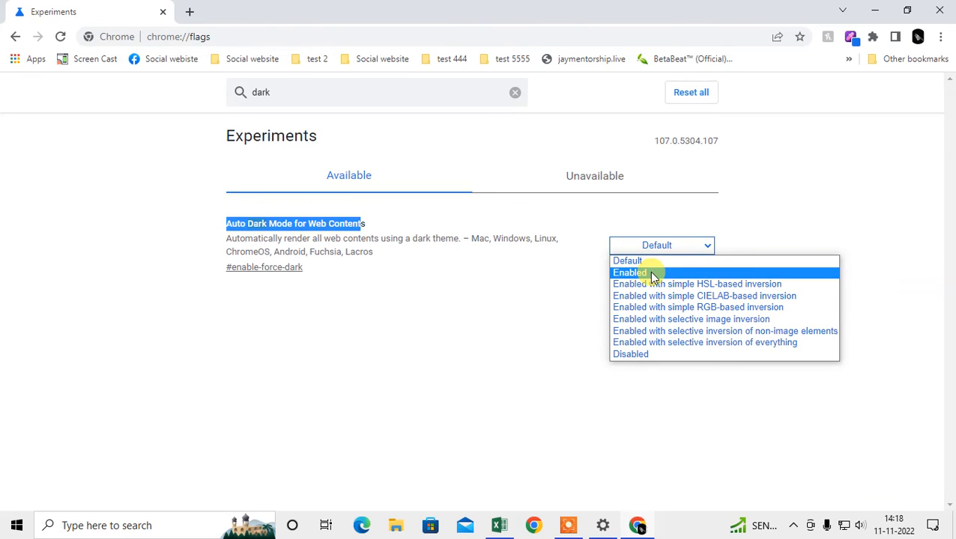
pyautogui.click(629, 272)
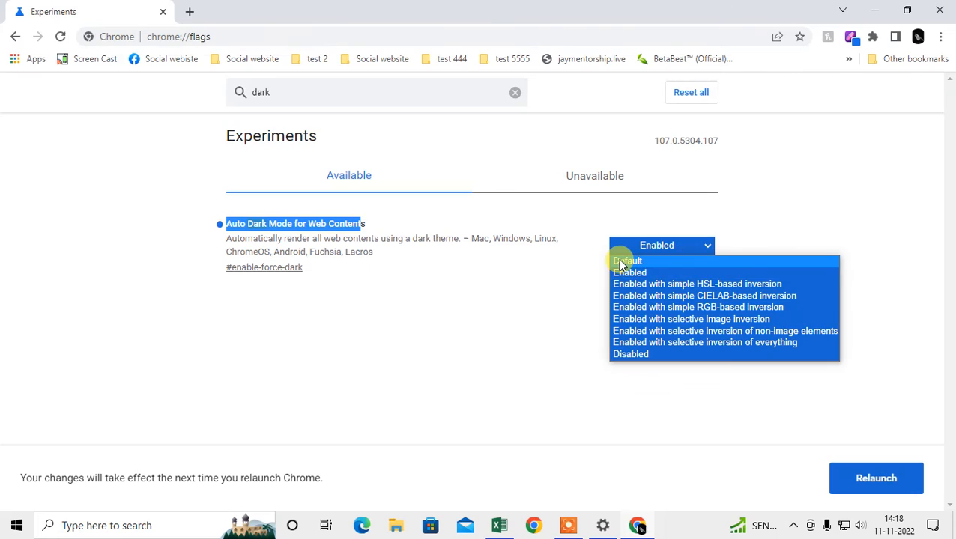
pyautogui.click(627, 261)
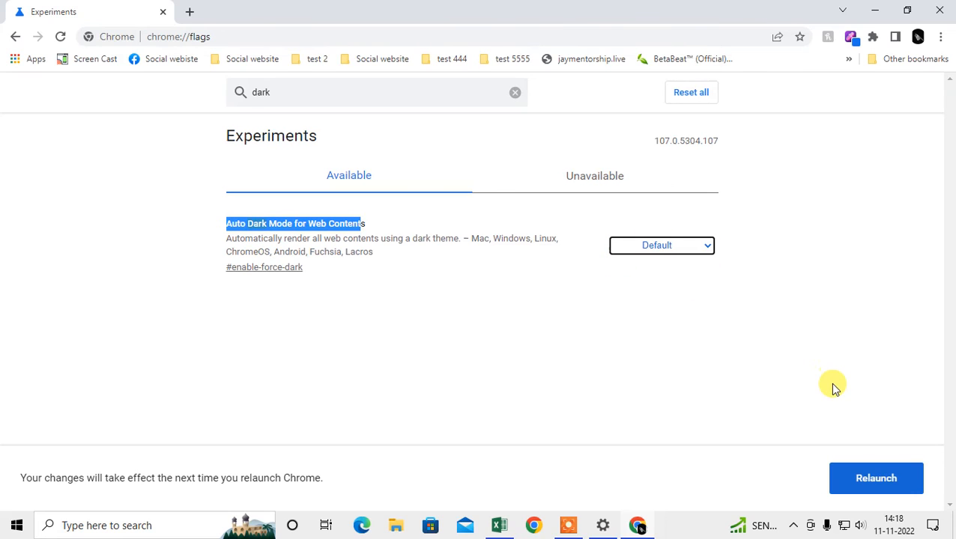
pyautogui.moveTo(674, 326)
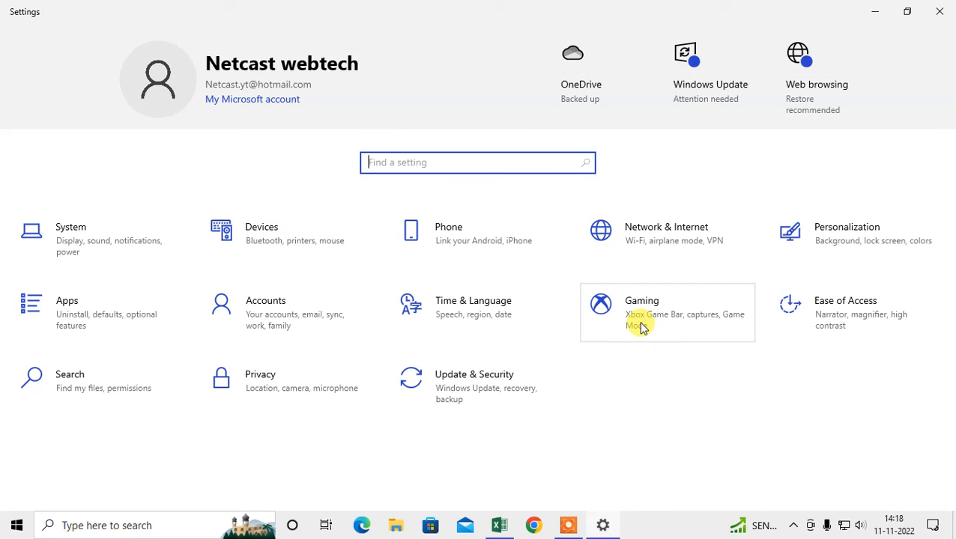
# Step: Search the flags for 'da' to confirm Auto Dark Mode is Default, then open a light new tab
pyautogui.click(532, 524)
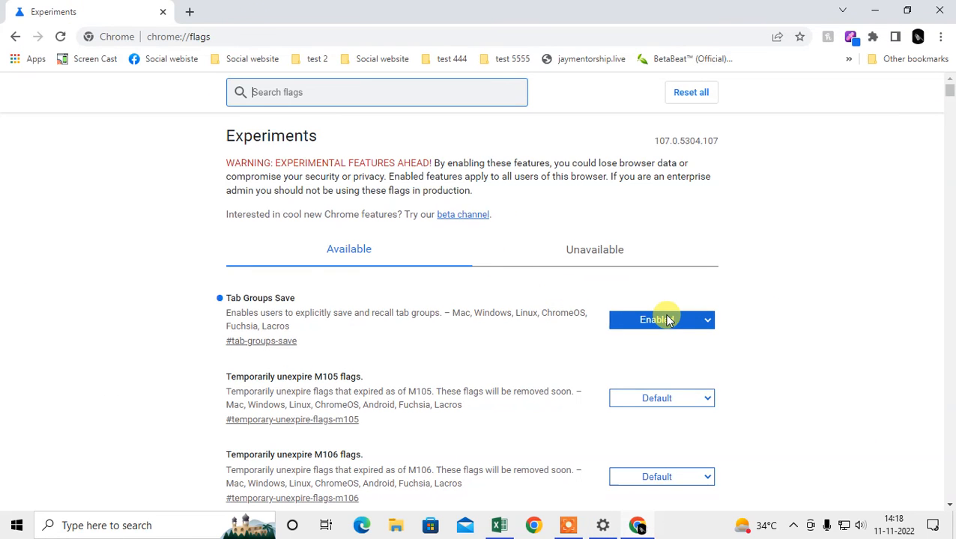
pyautogui.click(662, 319)
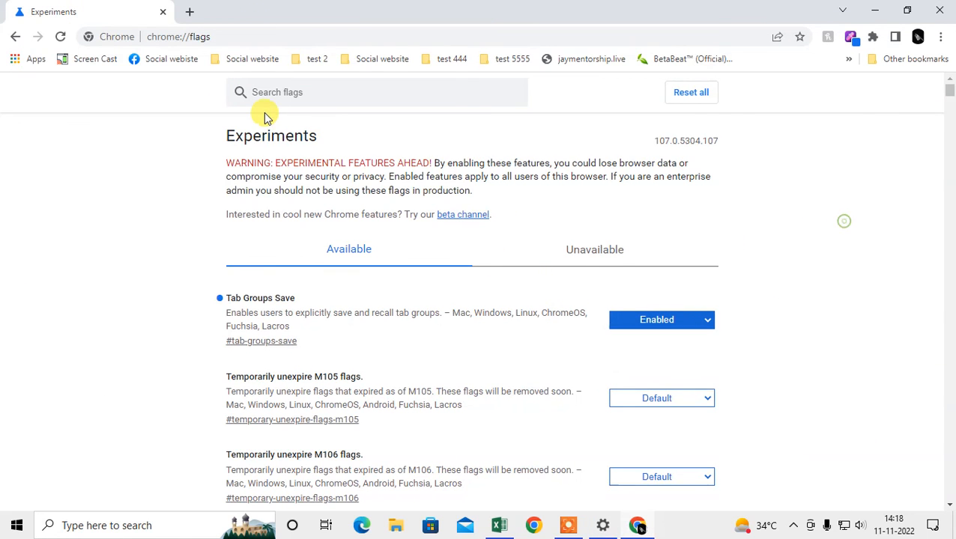
pyautogui.write('dark')
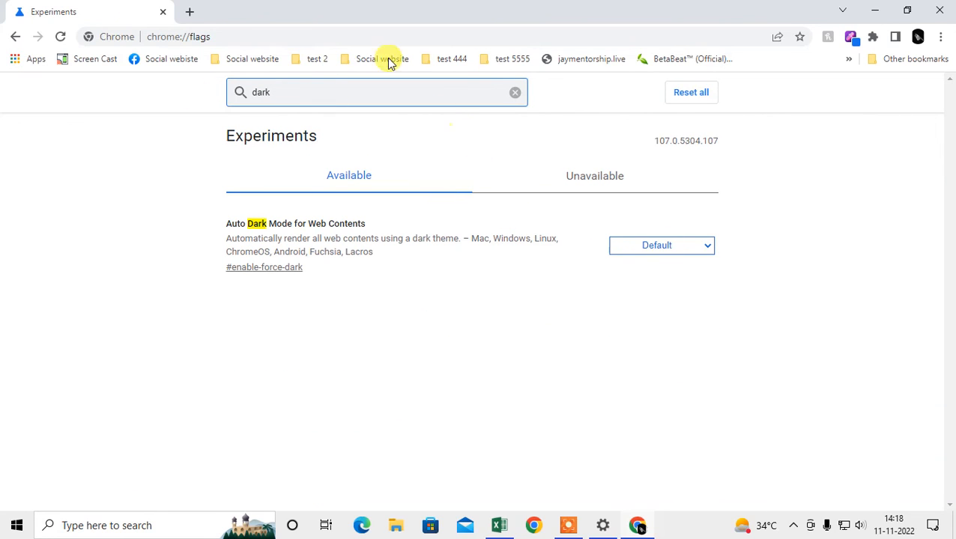
pyautogui.click(195, 11)
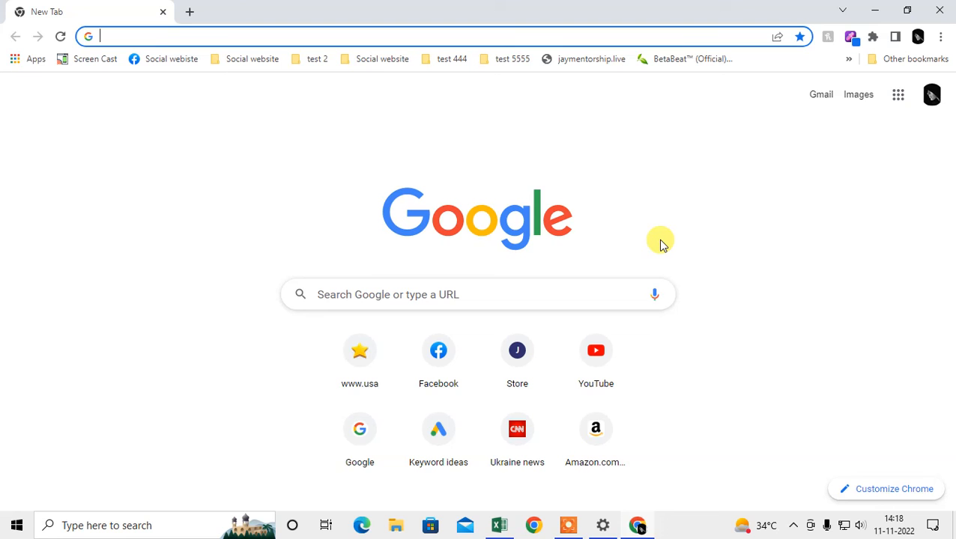
pyautogui.moveTo(884, 291)
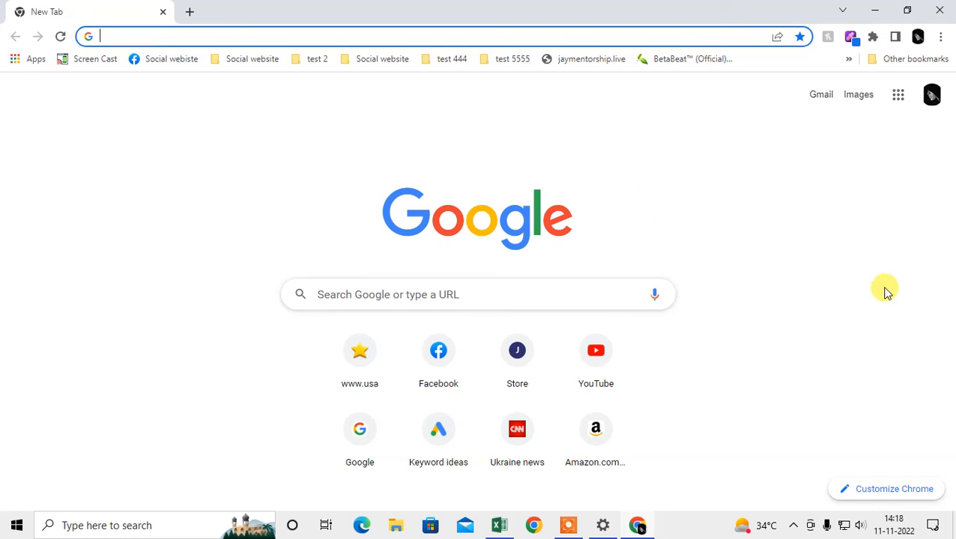